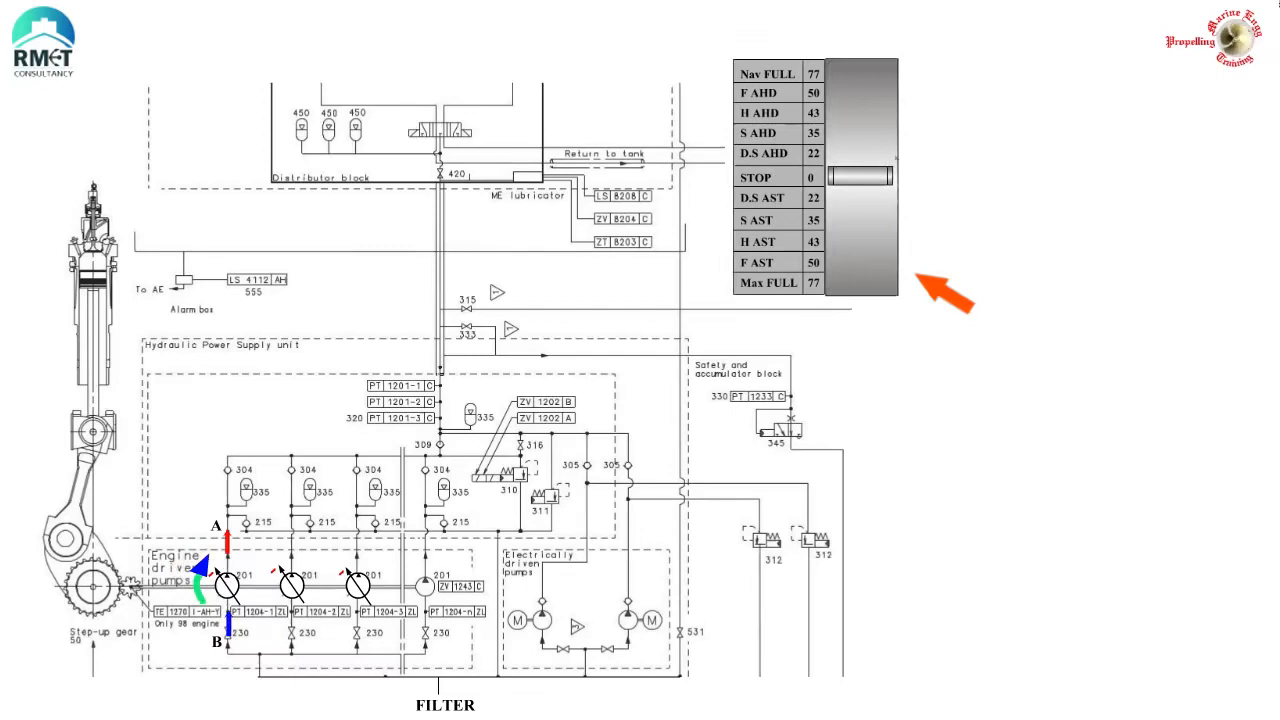
{"action": "left_click_drag", "start_coordinate": [862, 176], "coordinate": [862, 212]}
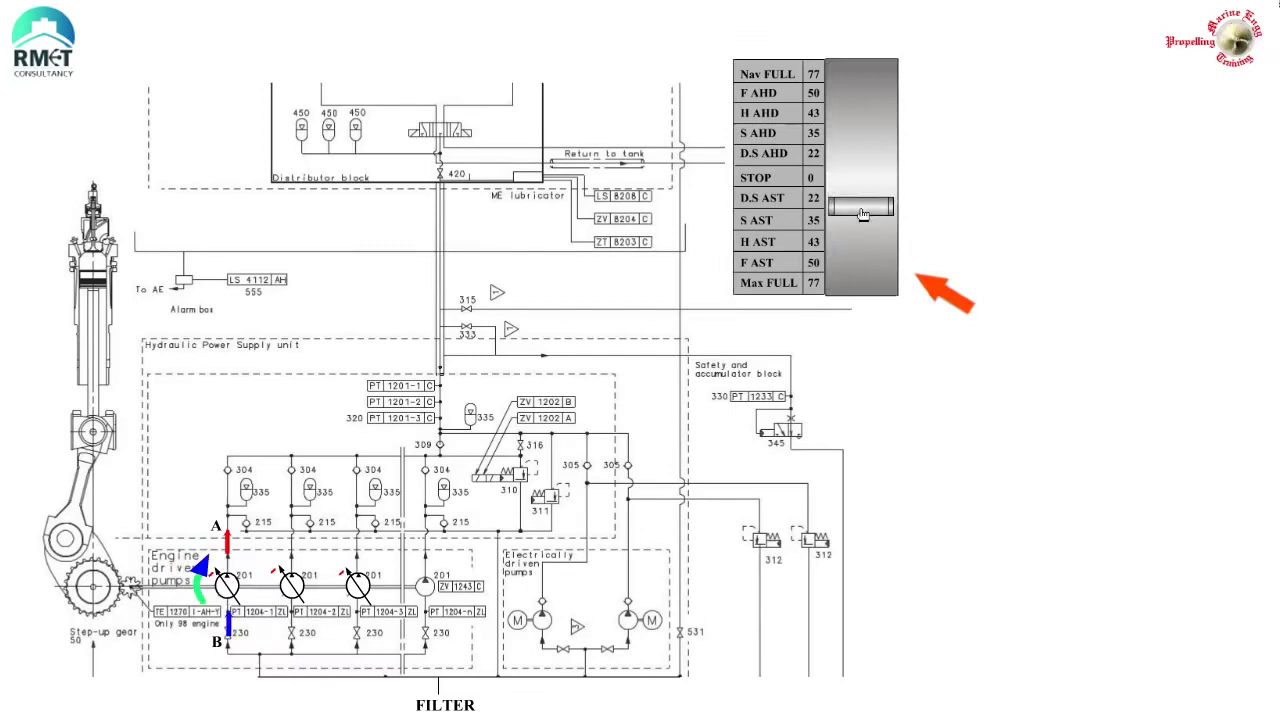
{"action": "left_click_drag", "start_coordinate": [862, 212], "coordinate": [862, 284]}
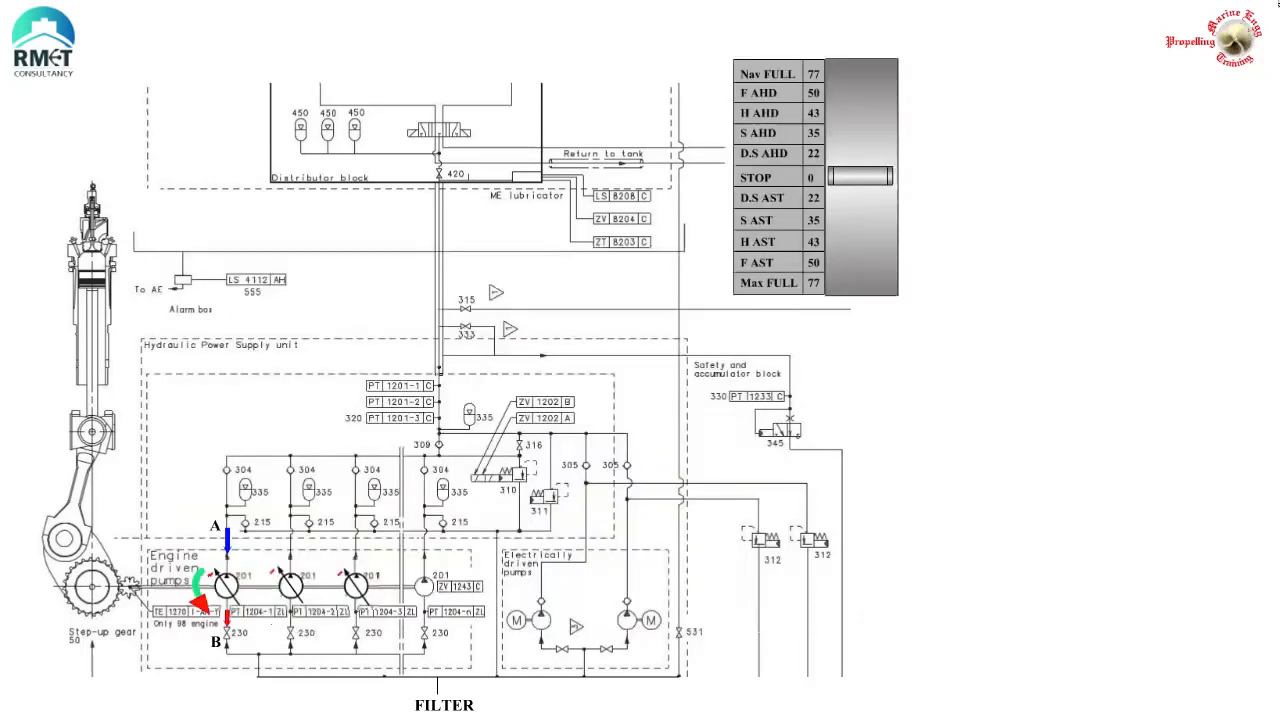
{"action": "left_click", "coordinate": [860, 184]}
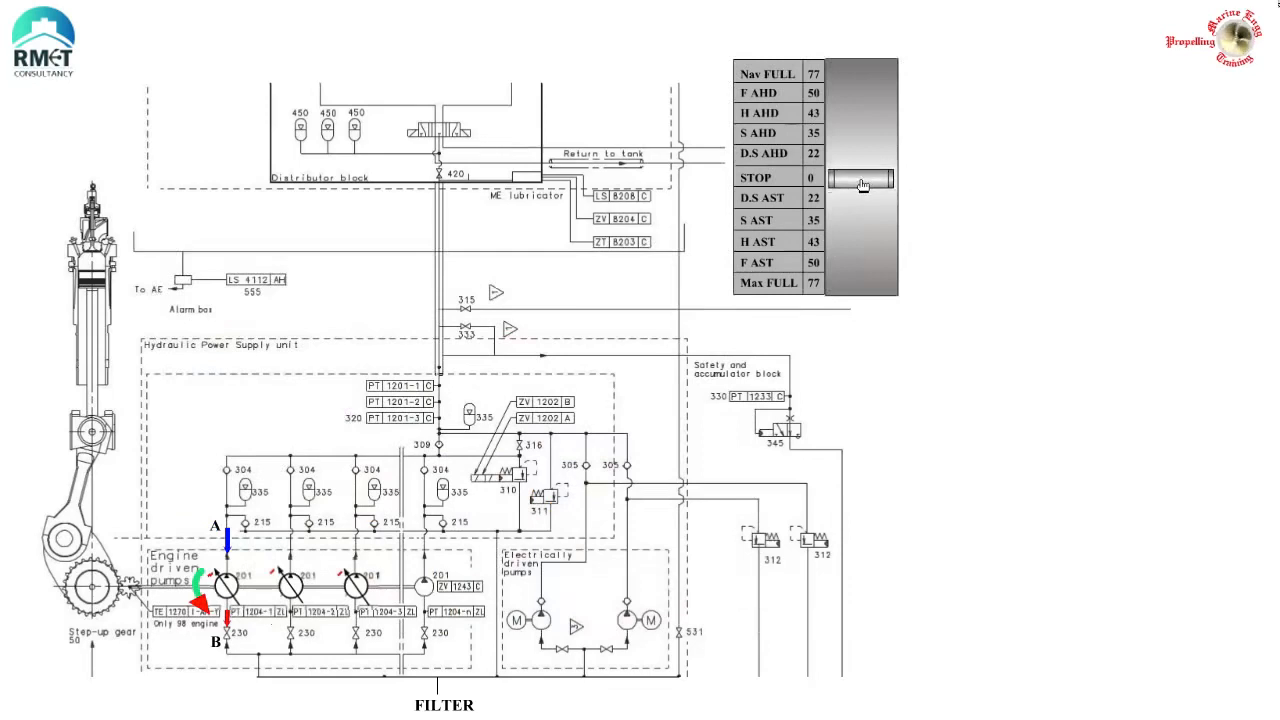
{"action": "left_click_drag", "start_coordinate": [860, 184], "coordinate": [860, 288]}
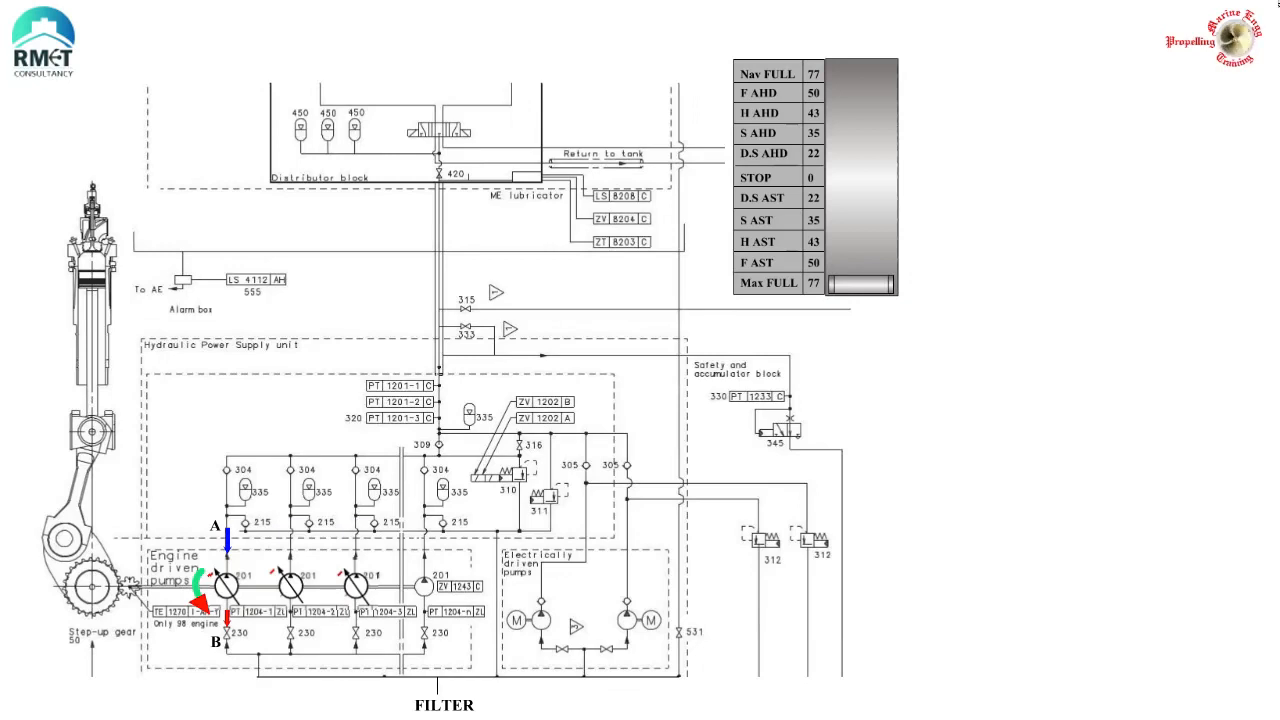
{"action": "left_click", "coordinate": [230, 600]}
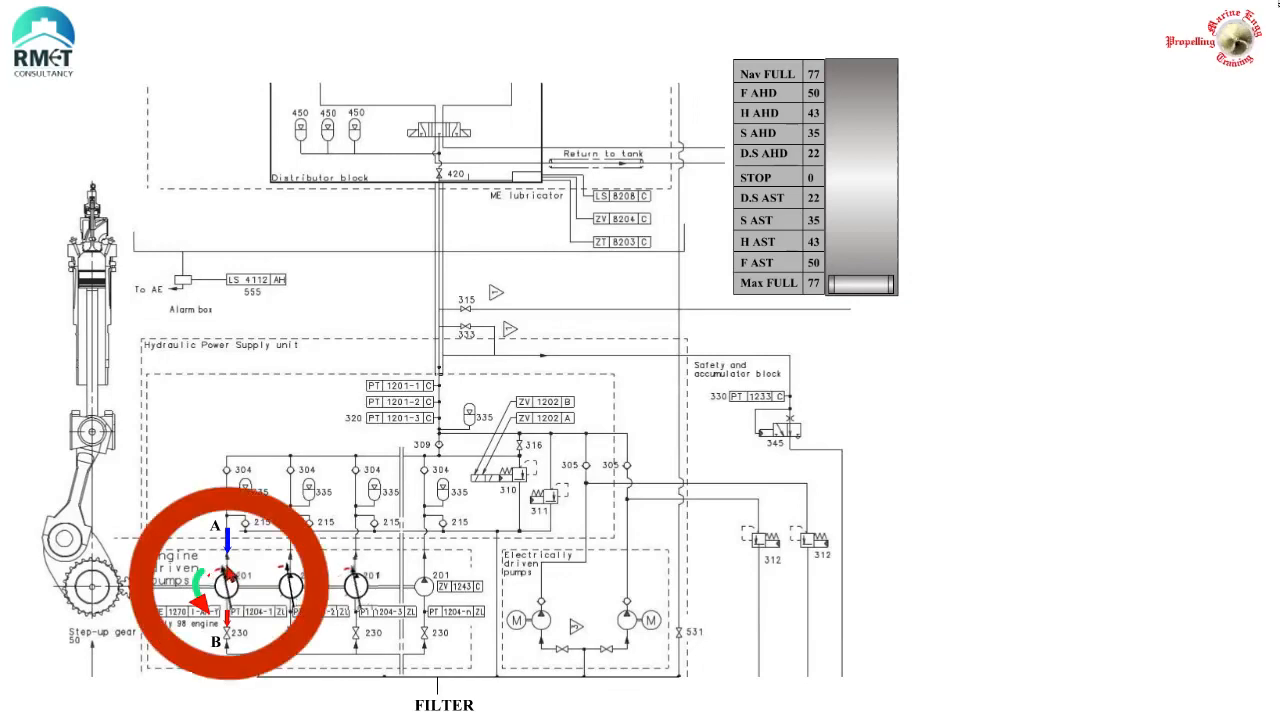